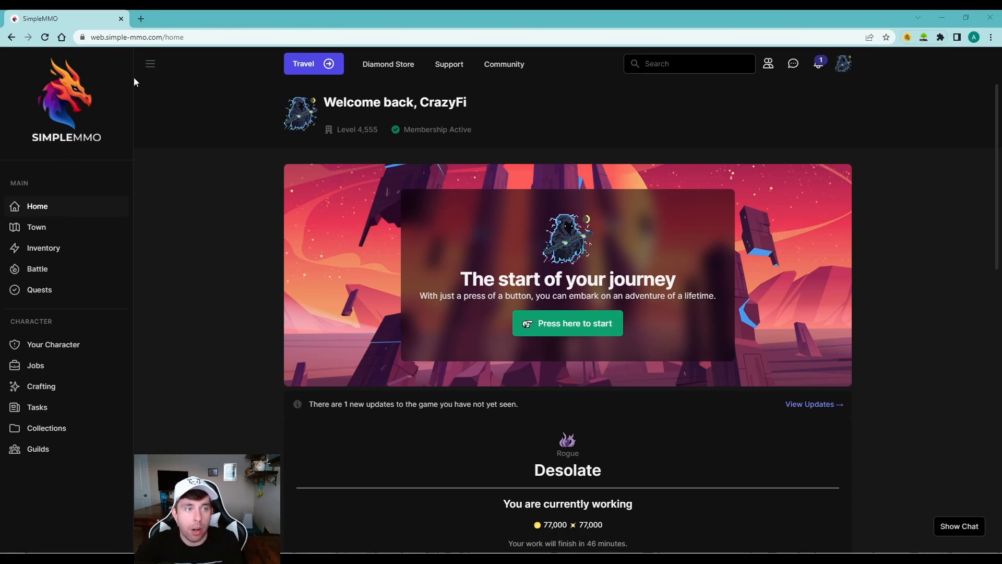
Step: Collapse the sidebar to icons, expand it back to full labels and scroll through it
{"action": "left_click", "coordinate": [150, 63]}
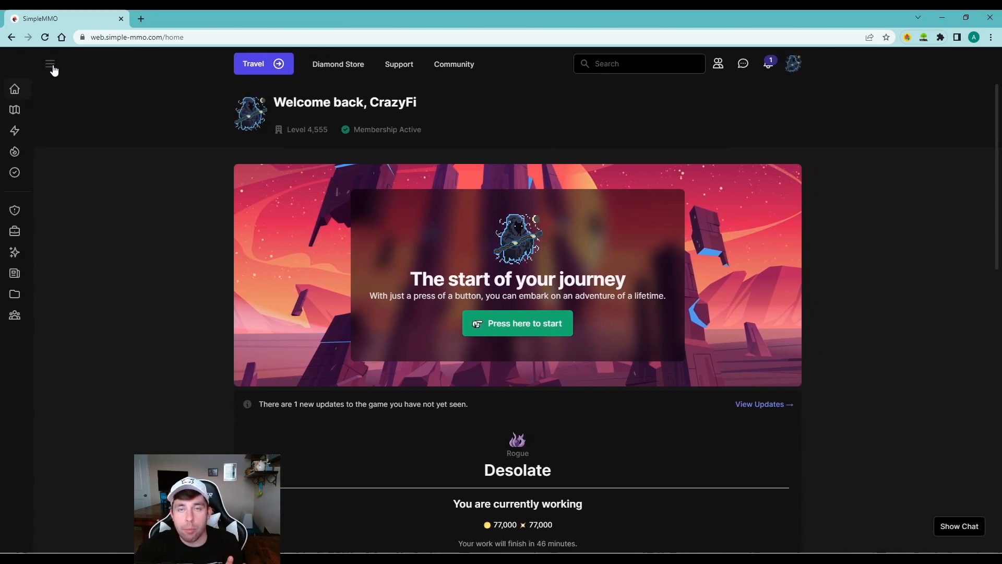
{"action": "left_click", "coordinate": [51, 64]}
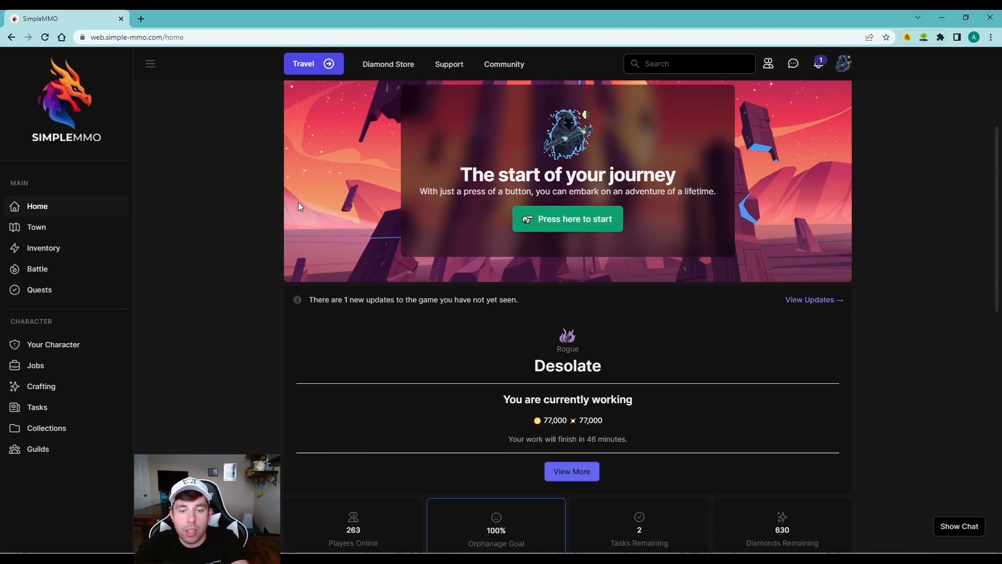
{"action": "scroll", "scroll_direction": "down", "scroll_amount": 3}
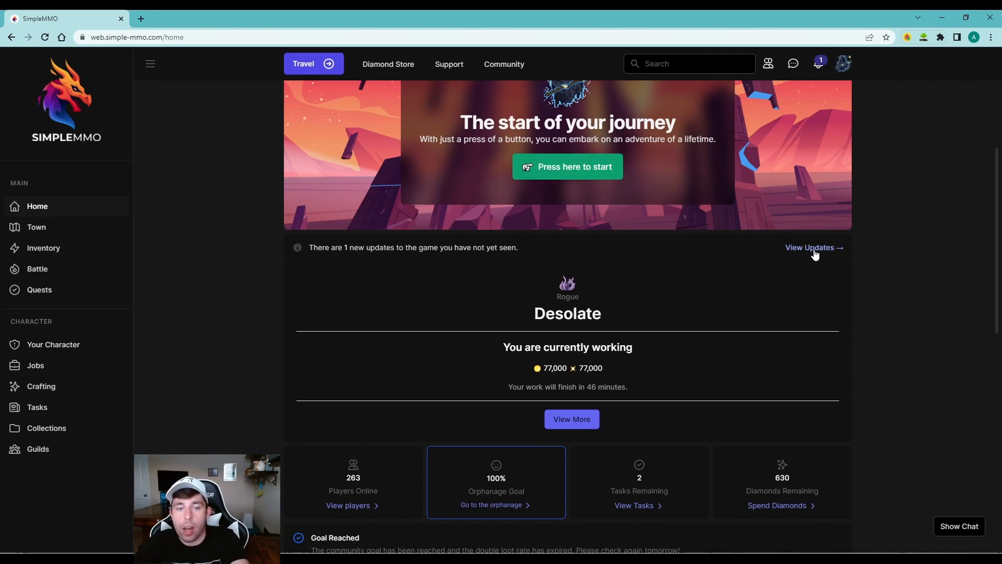
{"action": "scroll", "scroll_direction": "down", "scroll_amount": 3}
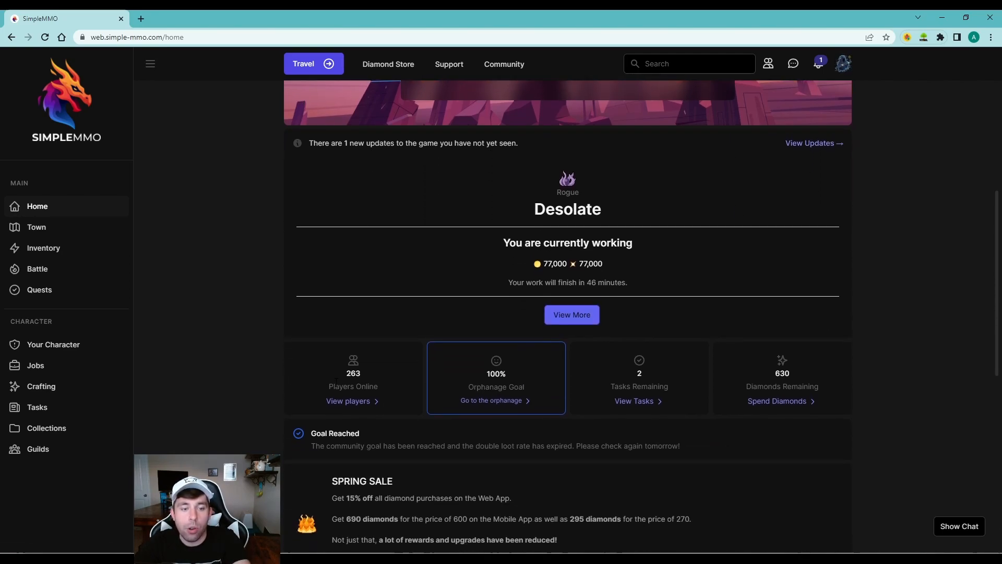
{"action": "mouse_move", "coordinate": [385, 382]}
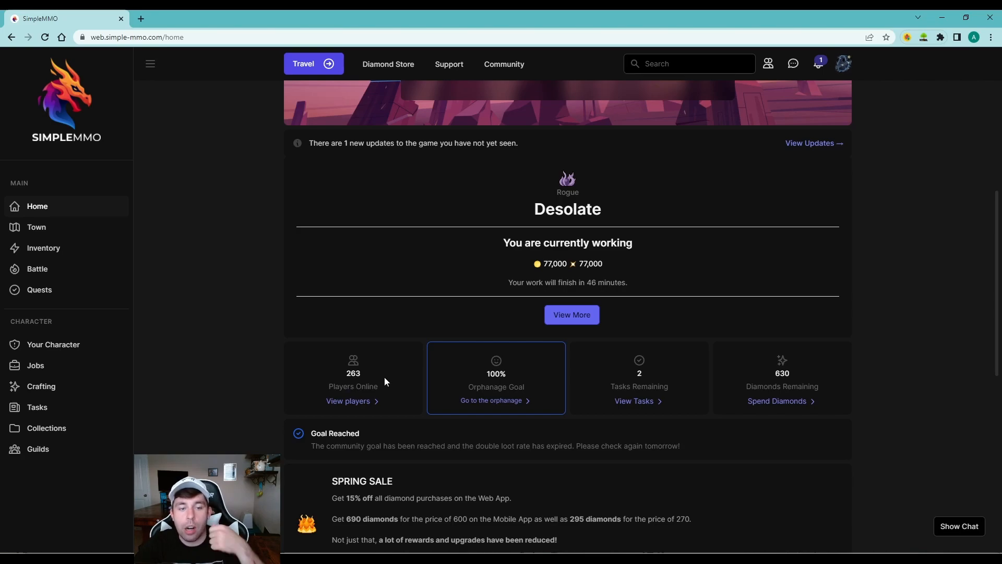
{"action": "scroll", "scroll_direction": "down", "scroll_amount": 3}
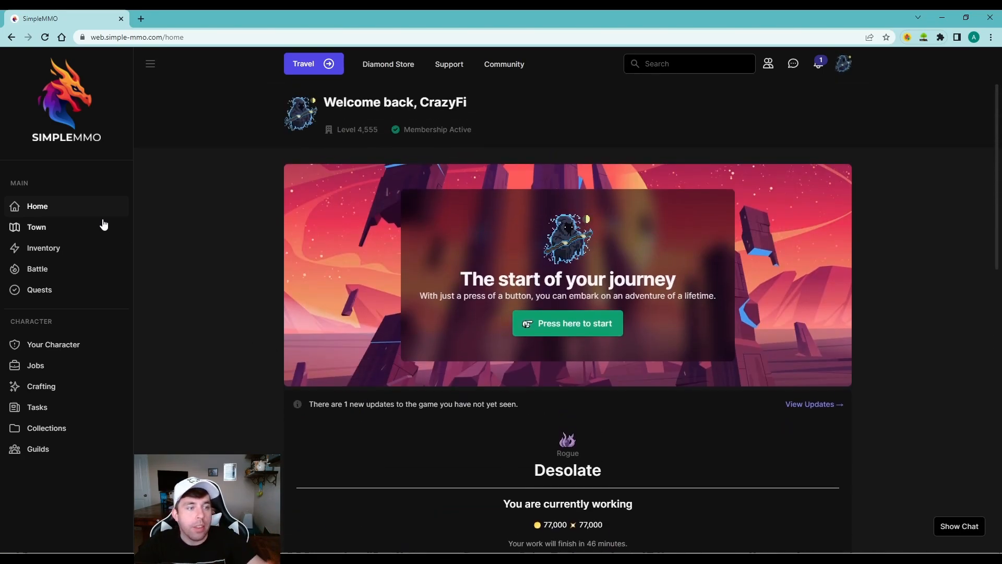
Step: Tour the Town, Inventory, Battle and Quests pages from the sidebar
{"action": "left_click", "coordinate": [35, 227]}
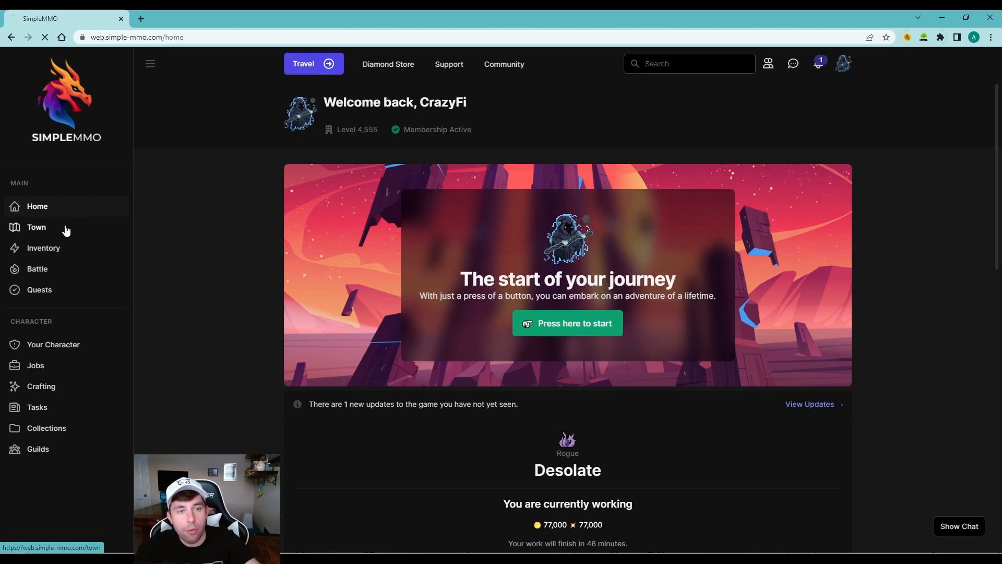
{"action": "left_click", "coordinate": [37, 226]}
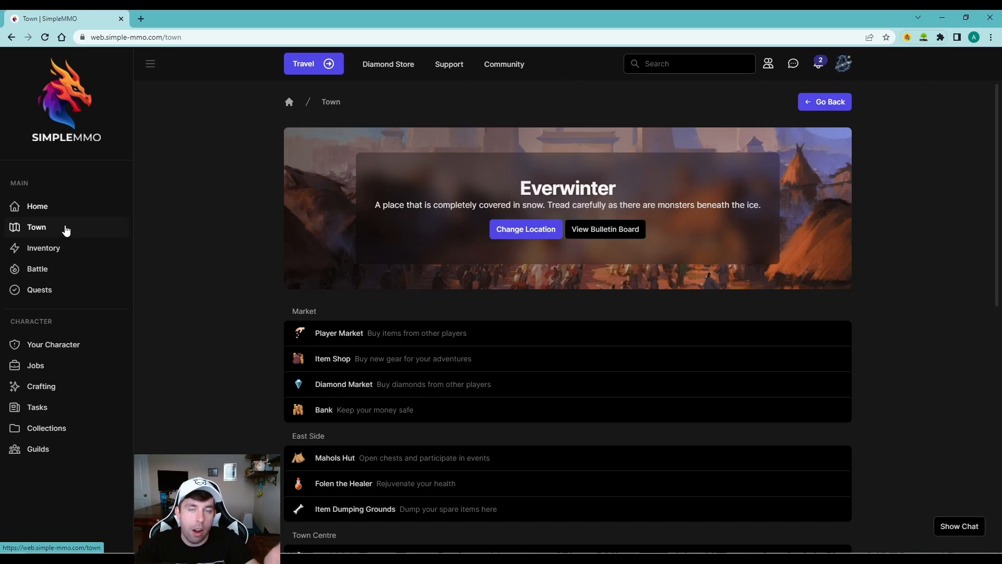
{"action": "mouse_move", "coordinate": [43, 248]}
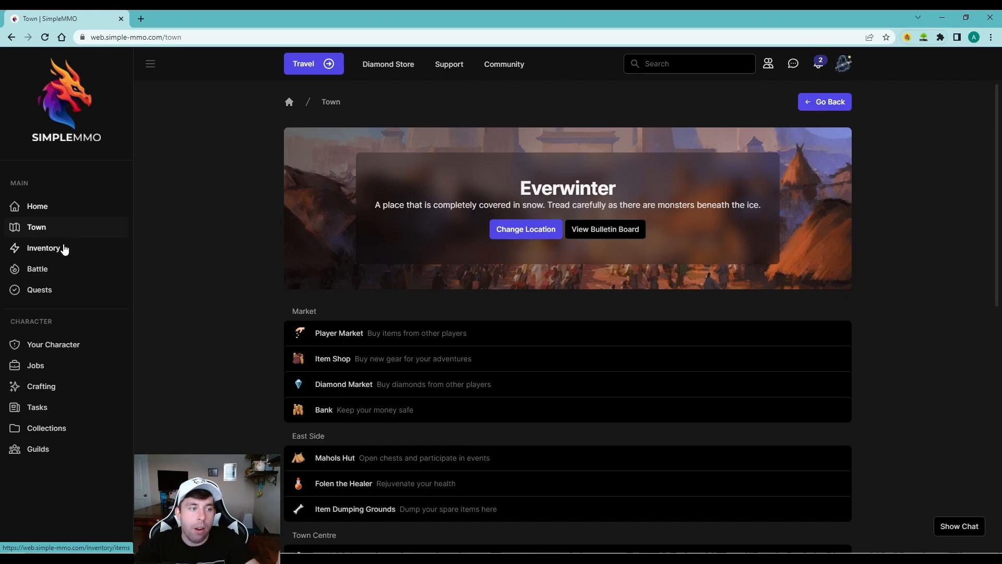
{"action": "left_click", "coordinate": [43, 248]}
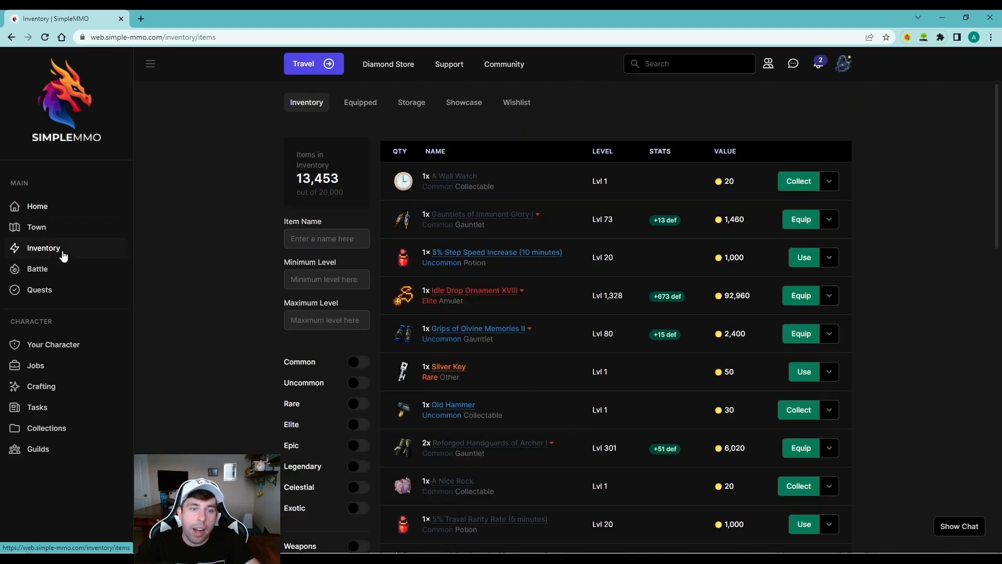
{"action": "left_click", "coordinate": [37, 268]}
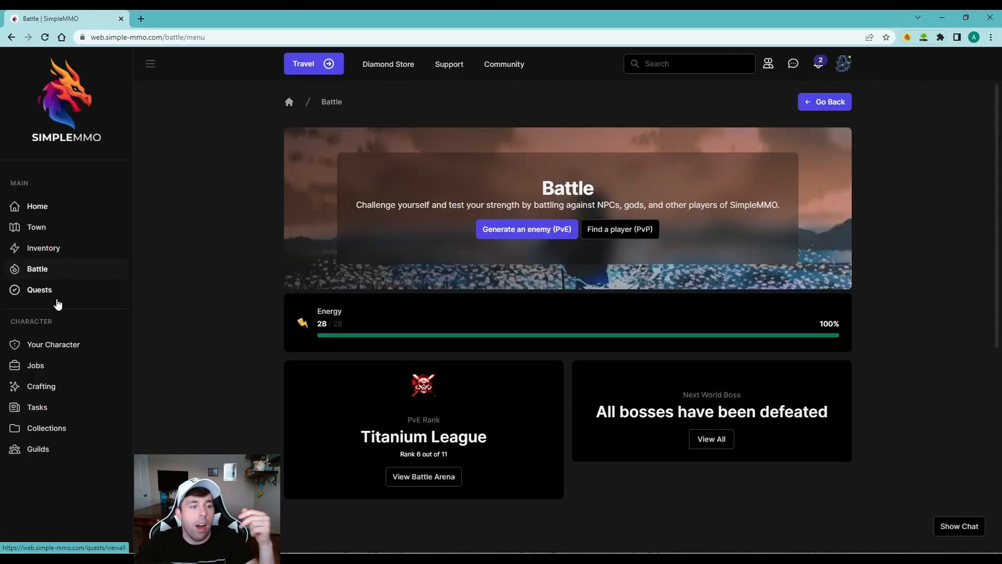
{"action": "left_click", "coordinate": [39, 289]}
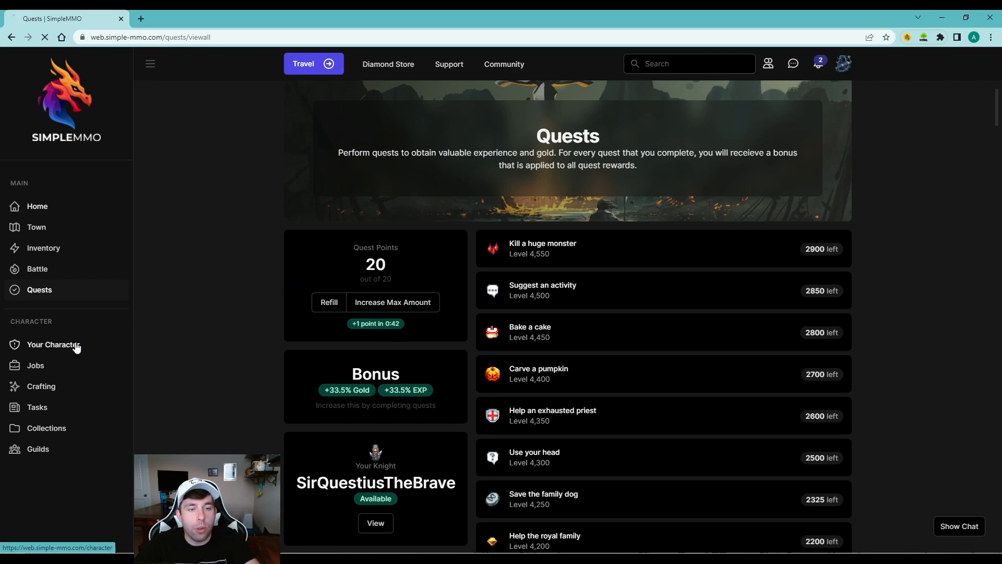
Step: View the character profile with Strength, Defence and Dexterity stats and skill levels
{"action": "left_click", "coordinate": [54, 343]}
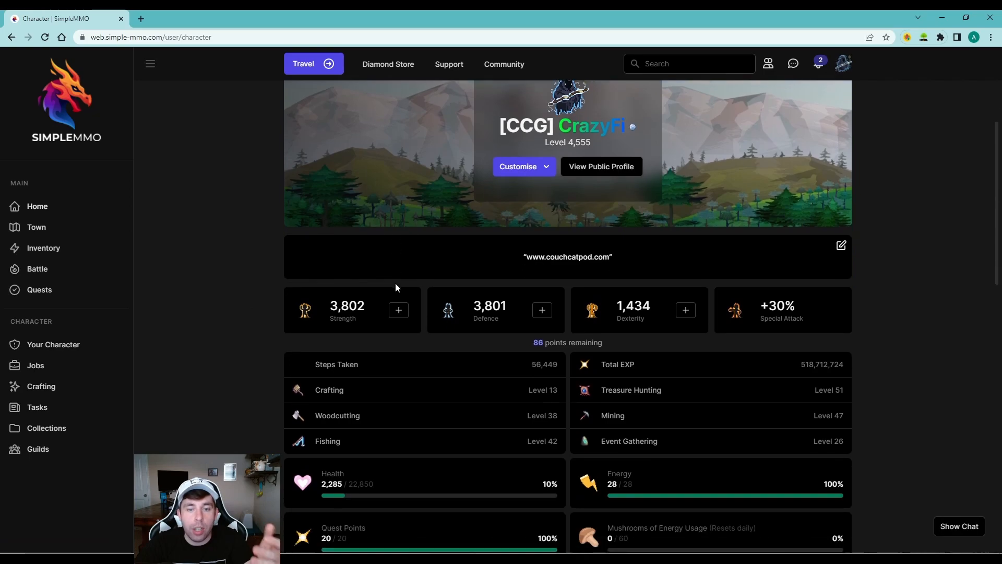
{"action": "scroll", "scroll_direction": "down", "scroll_amount": 3}
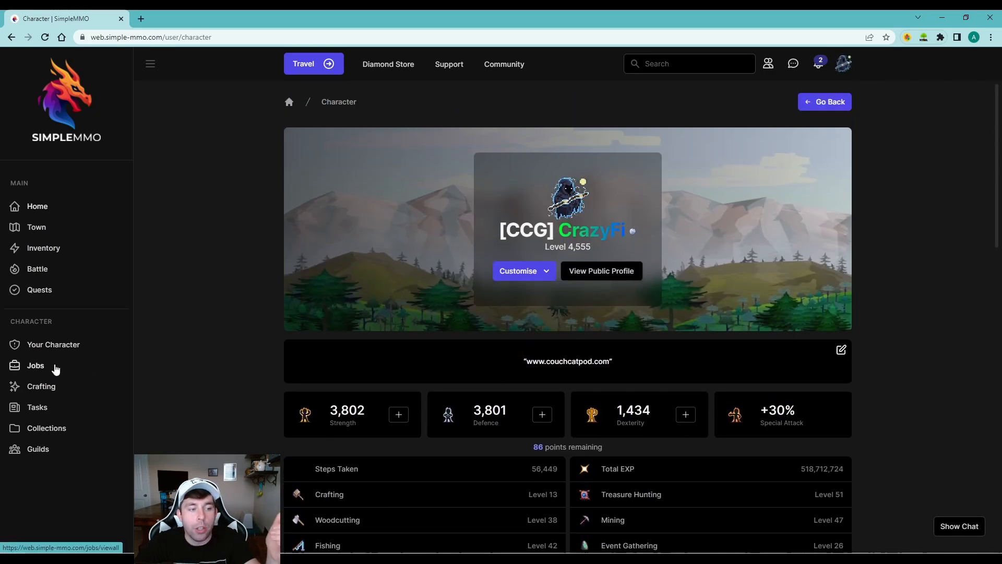
Step: Visit the Jobs page, then the Tasks list with Kill Yokgu 5 times and Vote on 10 suggestions
{"action": "left_click", "coordinate": [36, 365]}
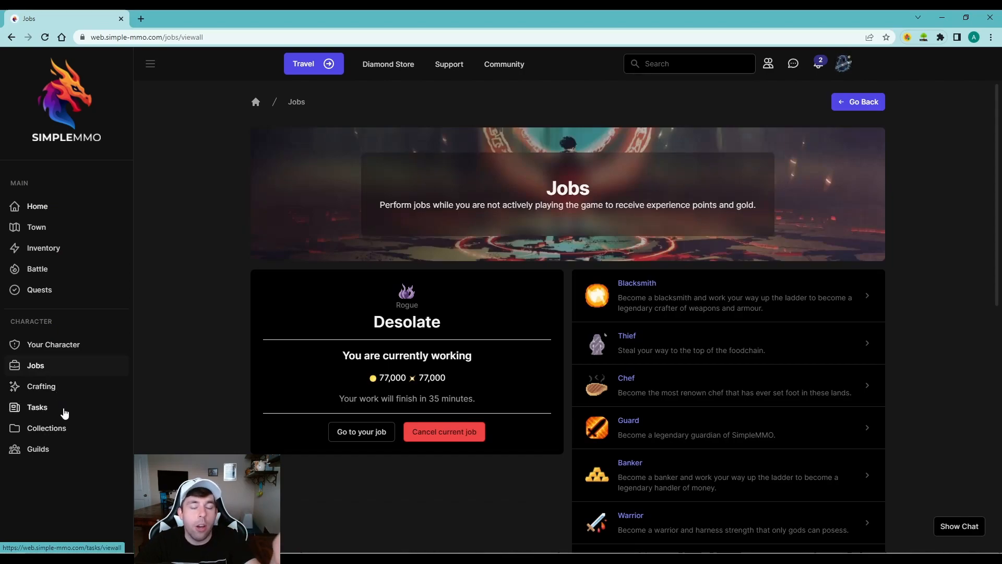
{"action": "left_click", "coordinate": [36, 407]}
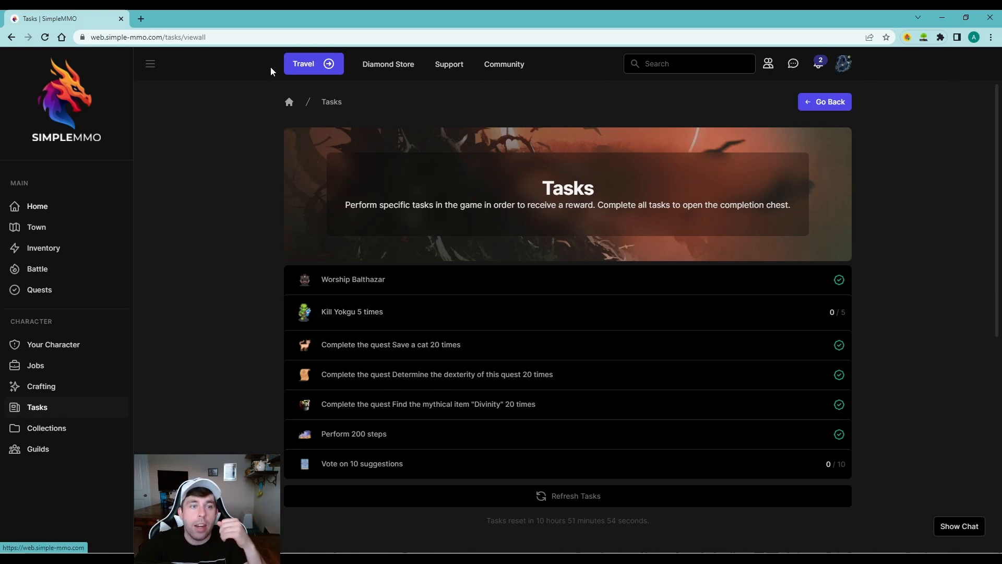
{"action": "mouse_move", "coordinate": [492, 81]}
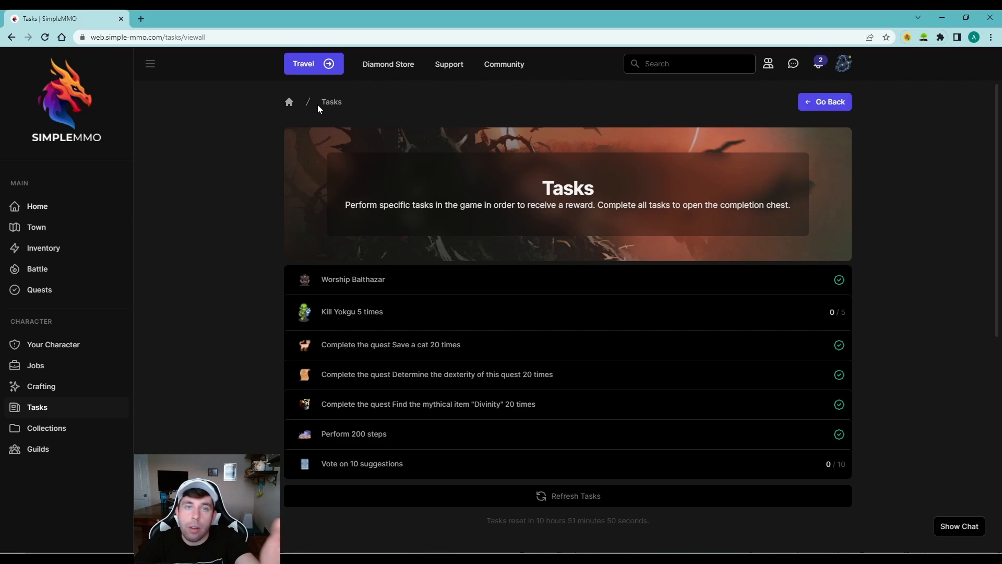
{"action": "mouse_move", "coordinate": [791, 93]}
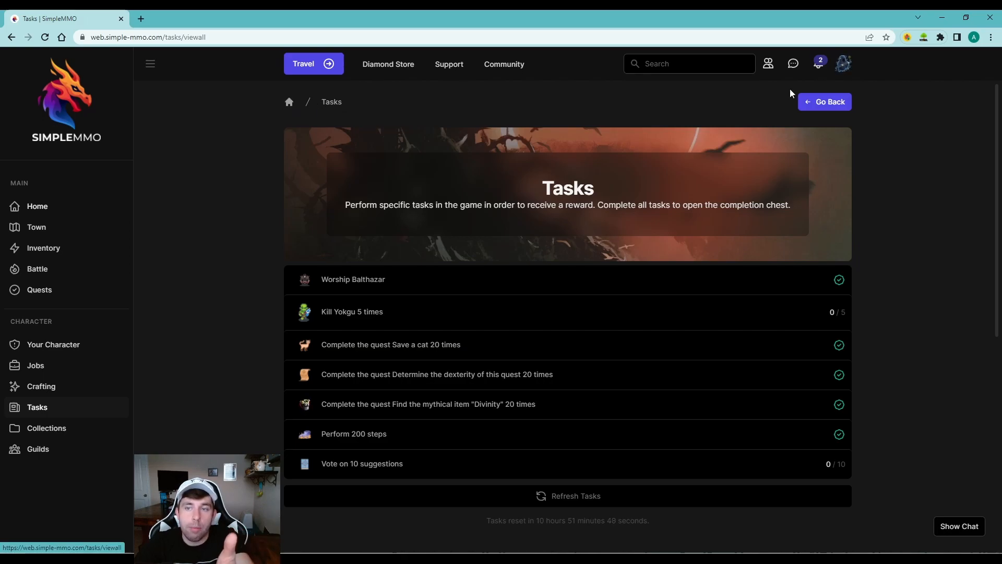
{"action": "mouse_move", "coordinate": [288, 103]}
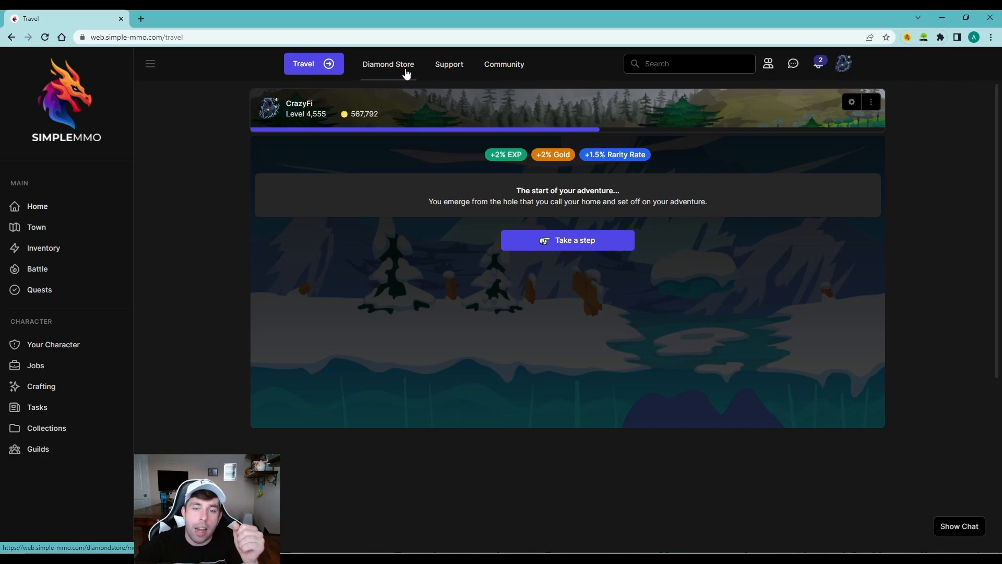
Step: Visit the Diamond Store and Support page, then show the Community options
{"action": "left_click", "coordinate": [388, 63]}
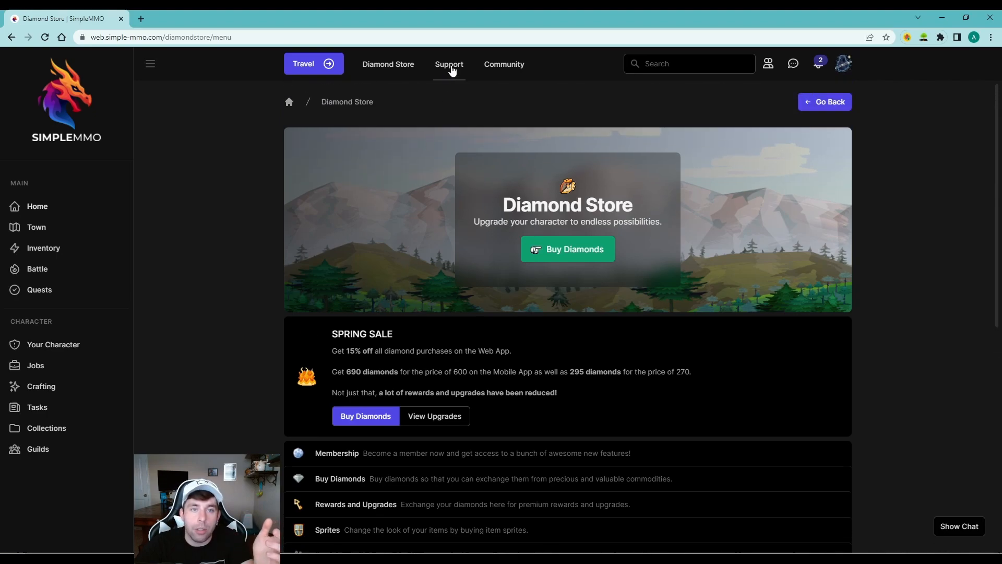
{"action": "left_click", "coordinate": [448, 63]}
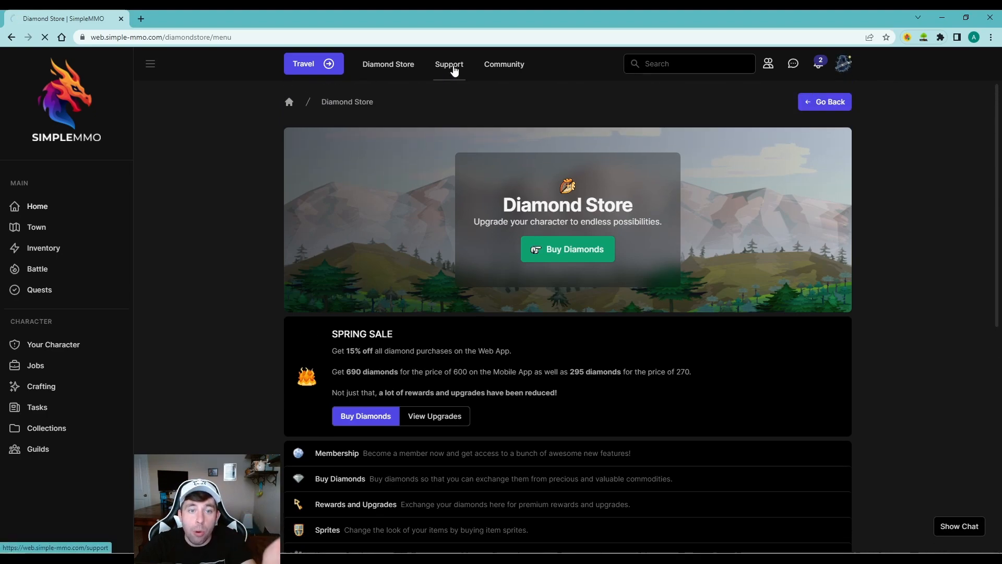
{"action": "left_click", "coordinate": [449, 64]}
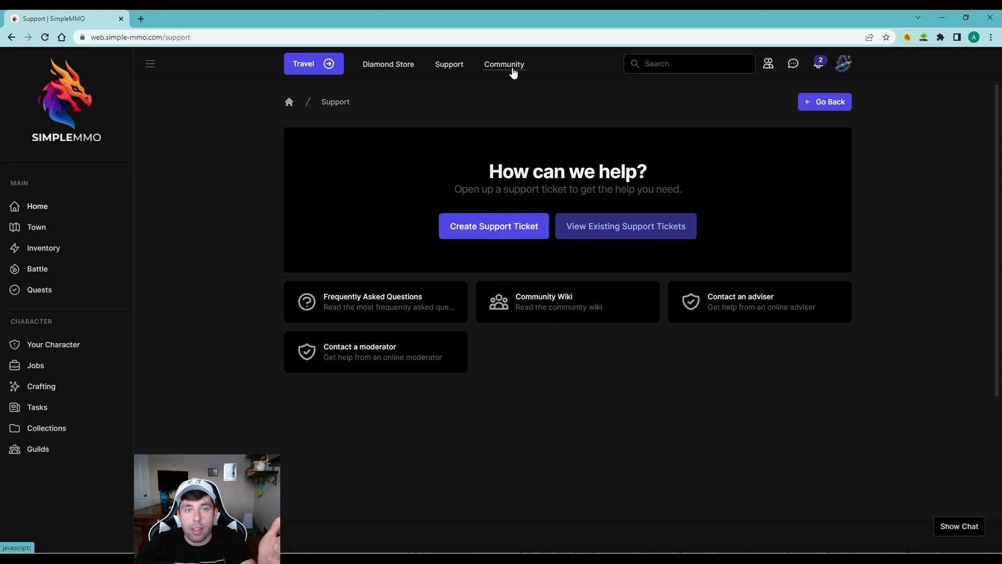
{"action": "left_click", "coordinate": [503, 64]}
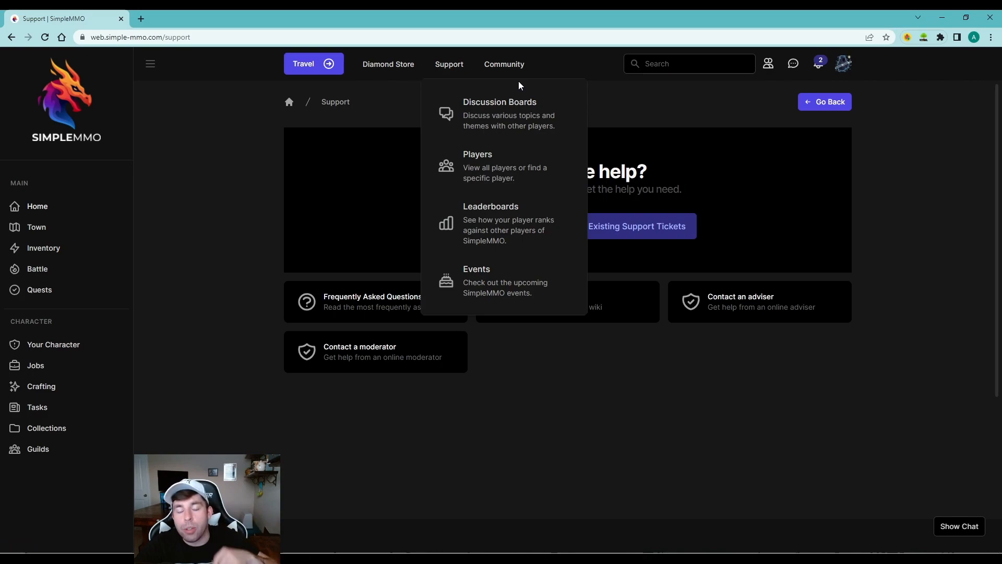
{"action": "mouse_move", "coordinate": [517, 173]}
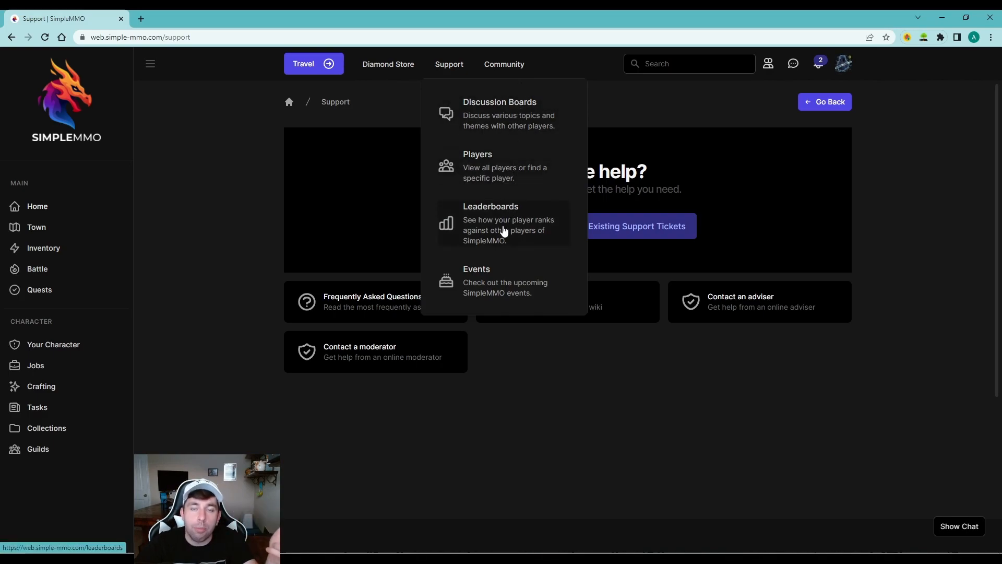
{"action": "mouse_move", "coordinate": [499, 275]}
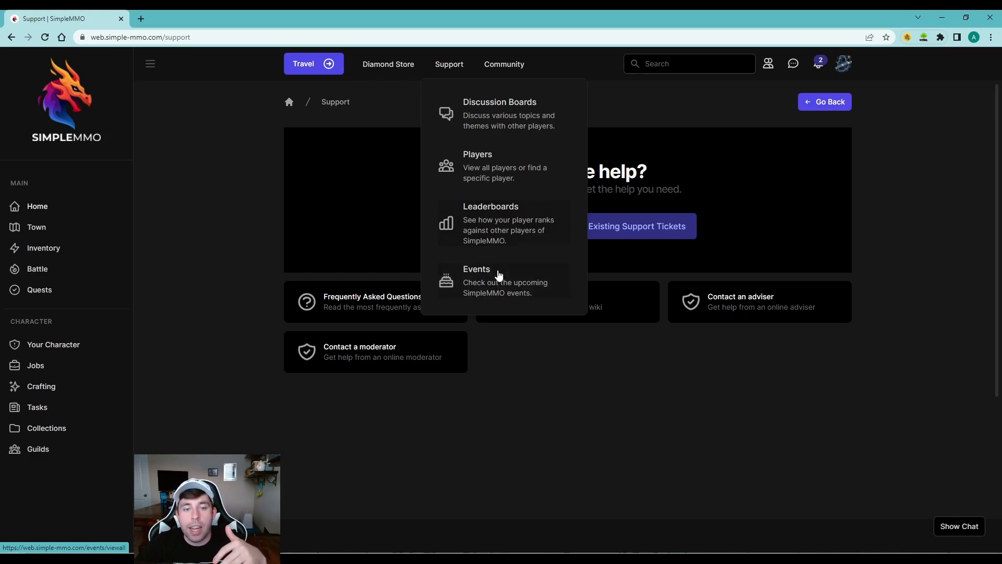
Step: View the Events page listing Gods of SimpleMMO 2022 through Winter Holidays
{"action": "left_click", "coordinate": [476, 274]}
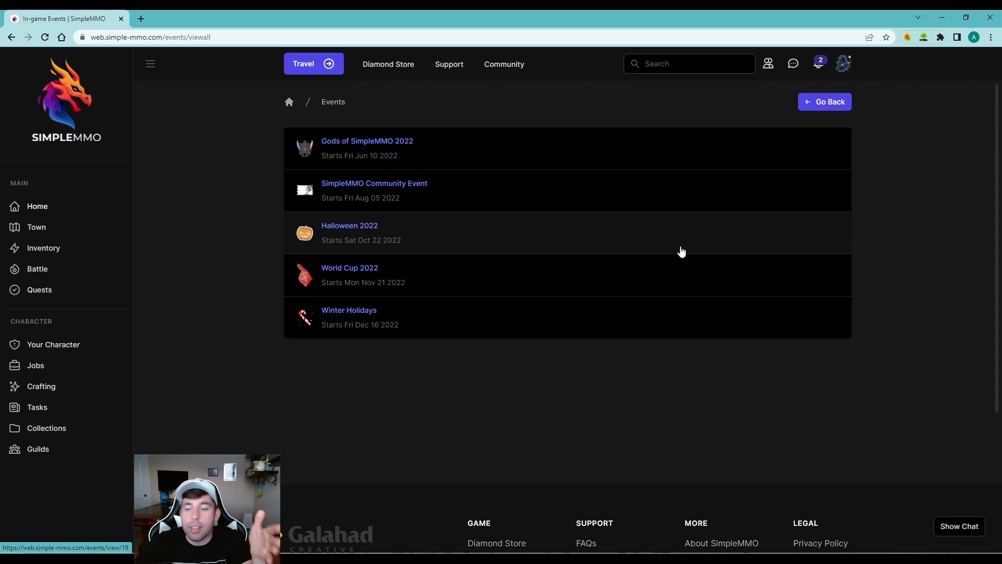
{"action": "mouse_move", "coordinate": [464, 143]}
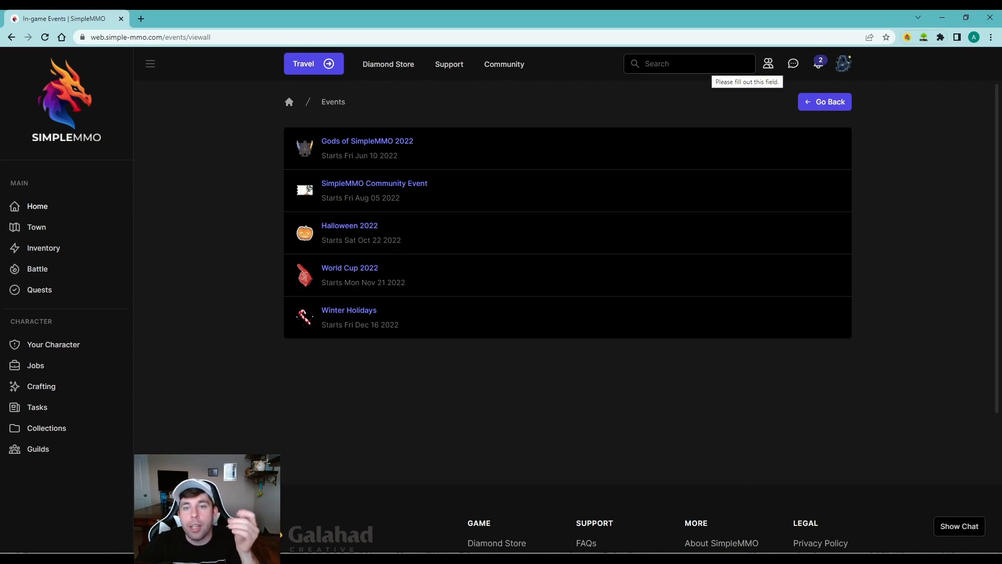
Step: Visit player search, the players list, message chats and the notifications feed
{"action": "left_click", "coordinate": [689, 64]}
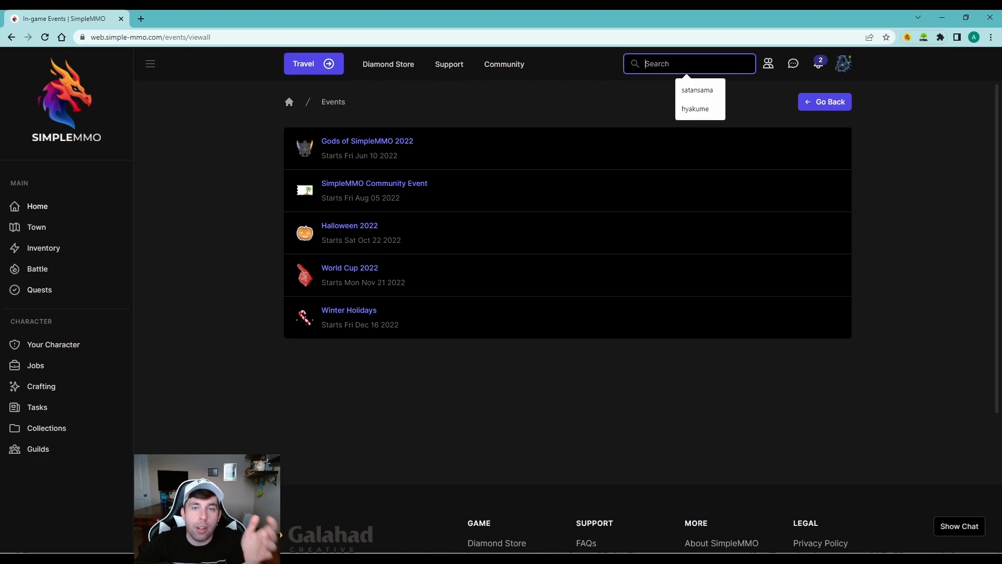
{"action": "left_click", "coordinate": [767, 64]}
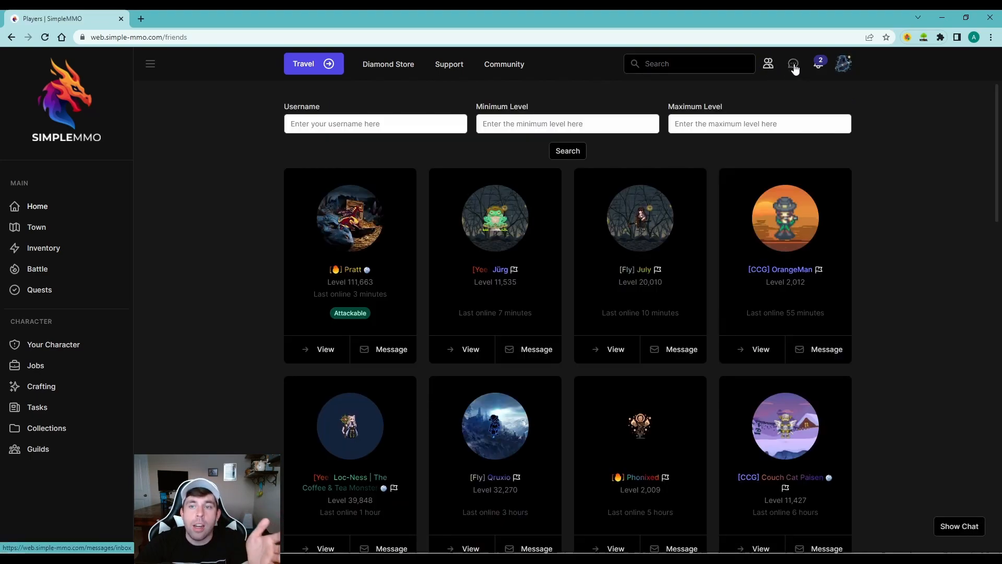
{"action": "left_click", "coordinate": [792, 64]}
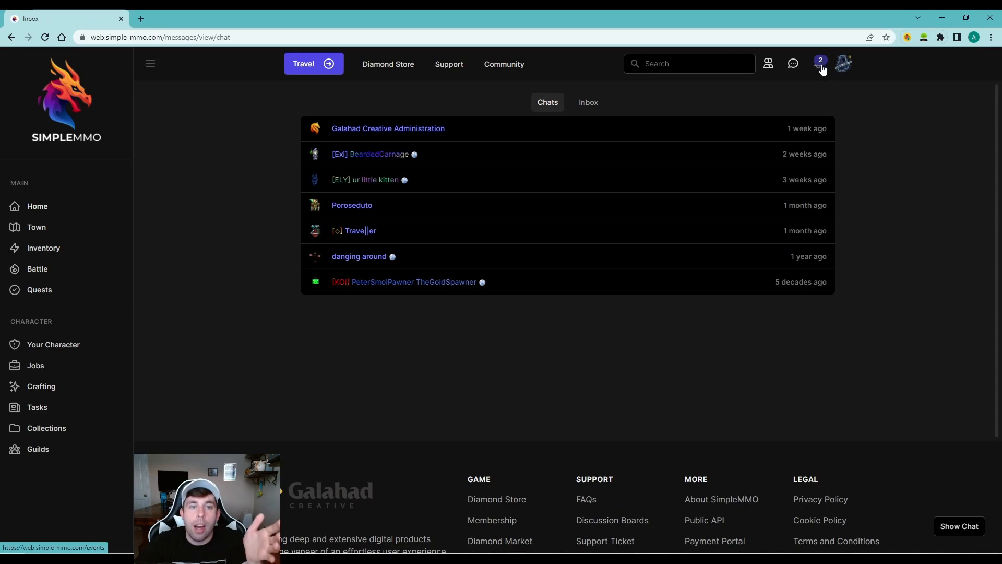
{"action": "left_click", "coordinate": [818, 64]}
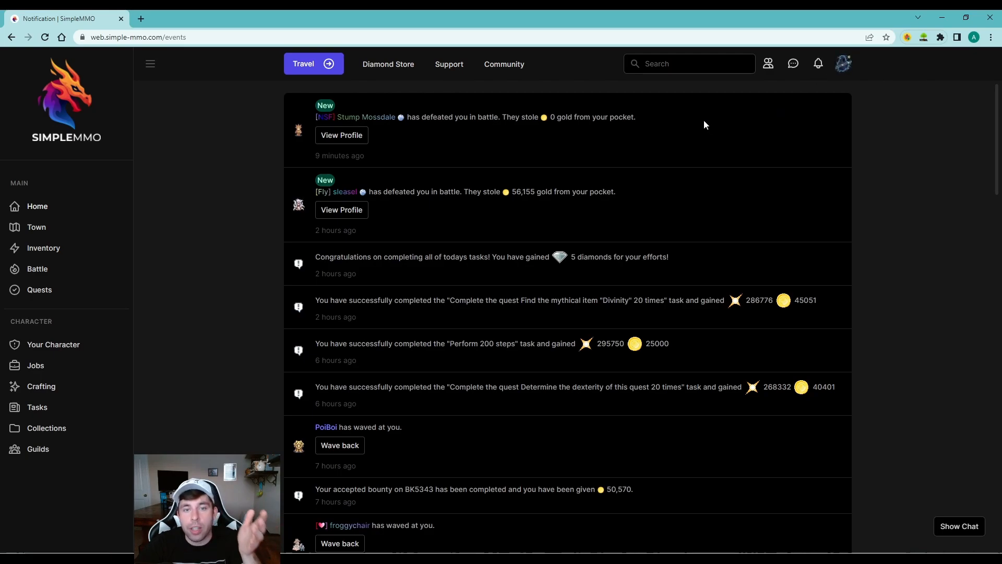
{"action": "mouse_move", "coordinate": [689, 172]}
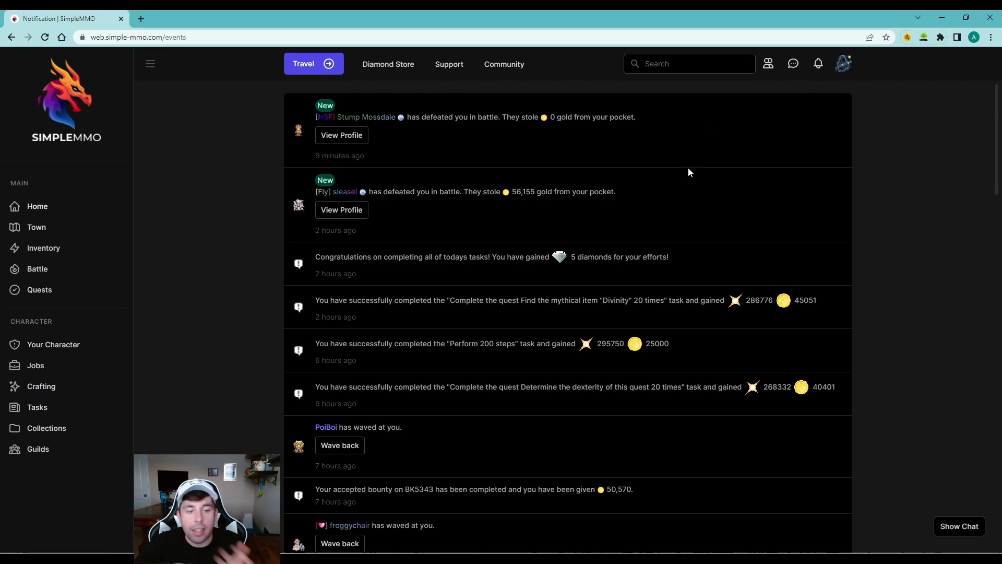
Step: View the account summary with level, gold, bank and health, then return to the home page
{"action": "left_click", "coordinate": [843, 63]}
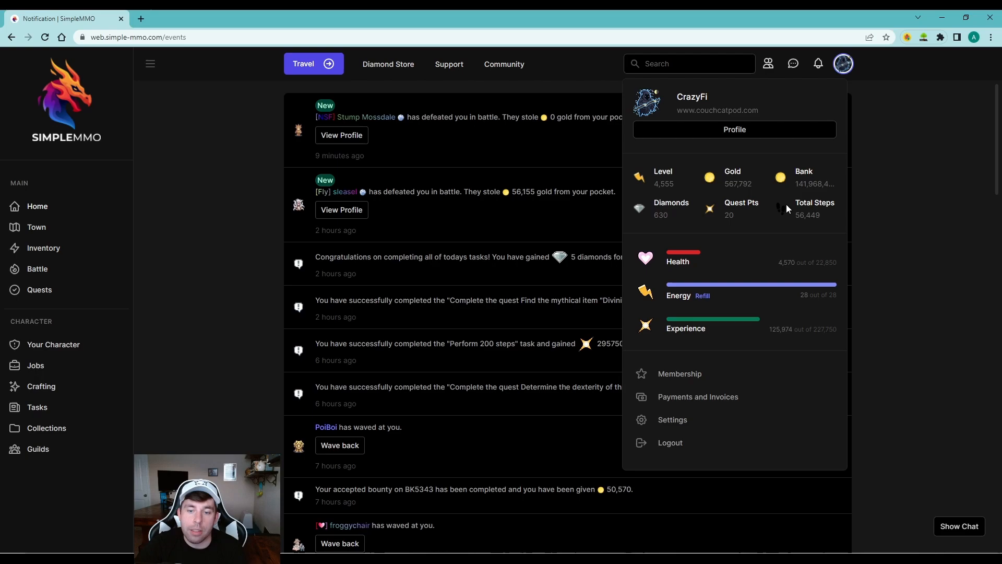
{"action": "mouse_move", "coordinate": [671, 420]}
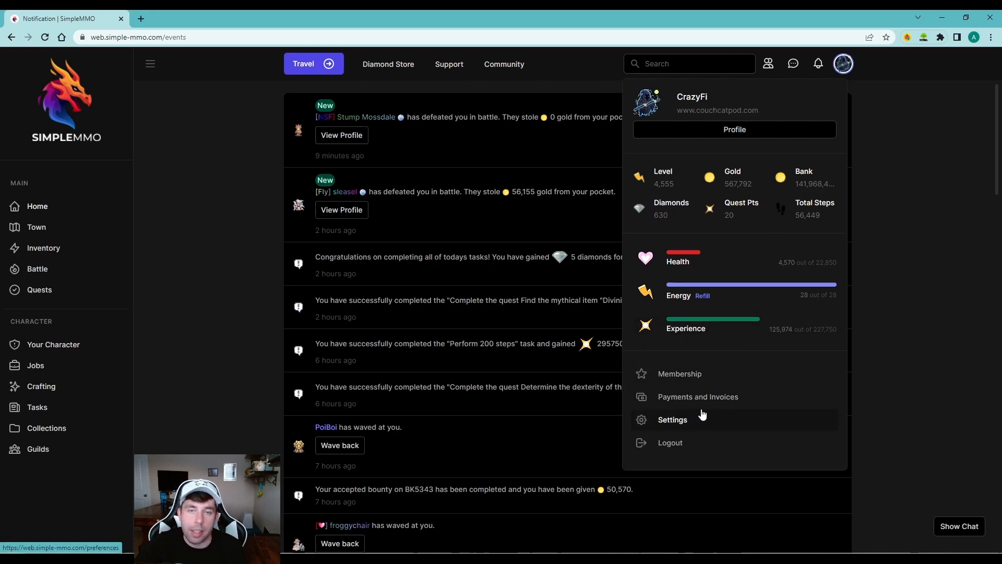
{"action": "mouse_move", "coordinate": [876, 267]}
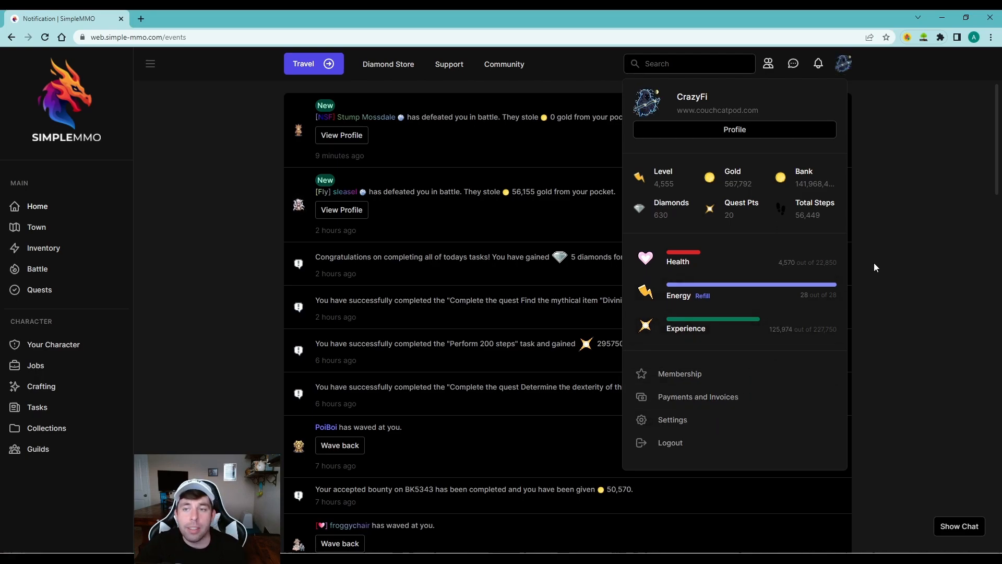
{"action": "left_click", "coordinate": [38, 206]}
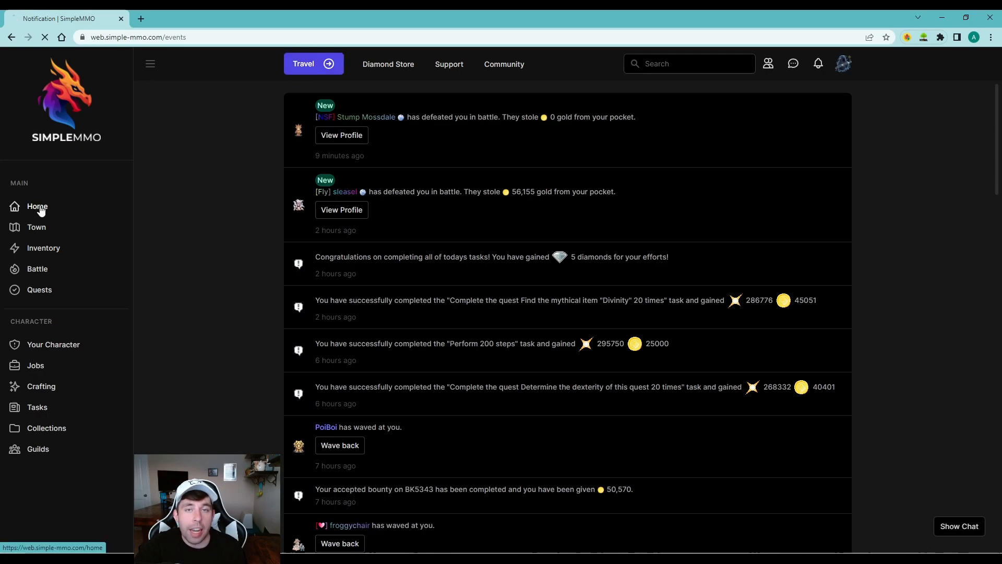
{"action": "left_click", "coordinate": [36, 205]}
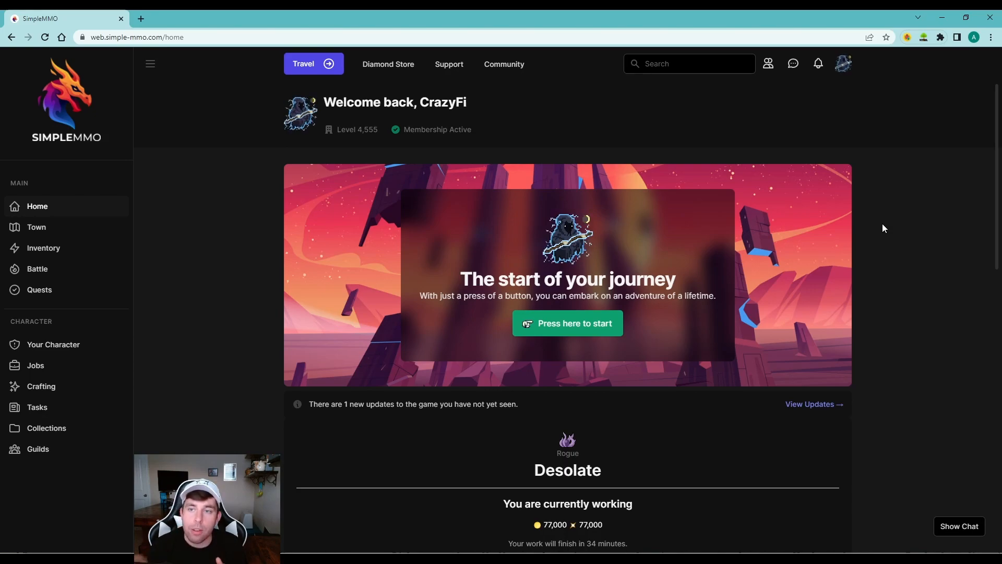
{"action": "left_click", "coordinate": [958, 525]}
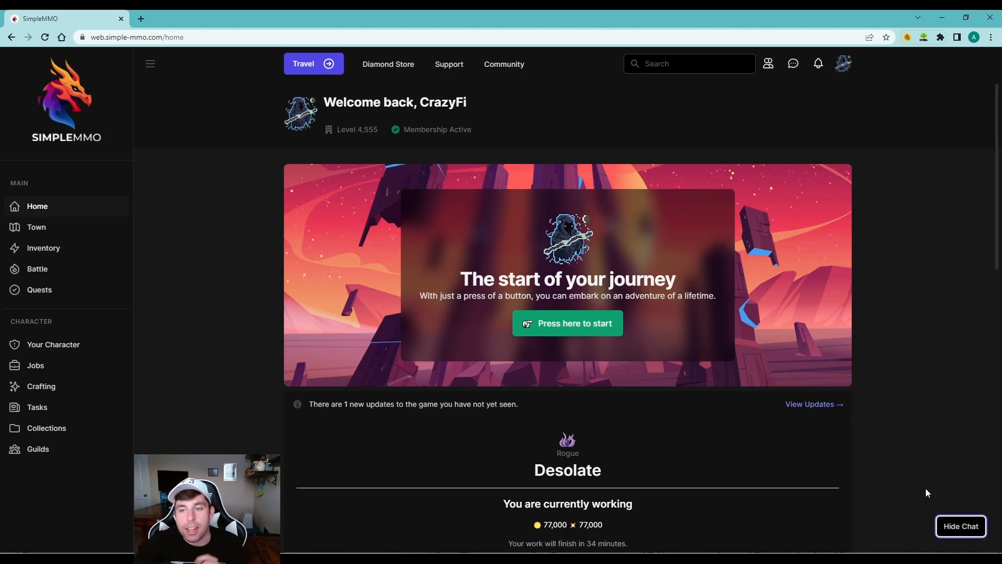
{"action": "left_click", "coordinate": [960, 525]}
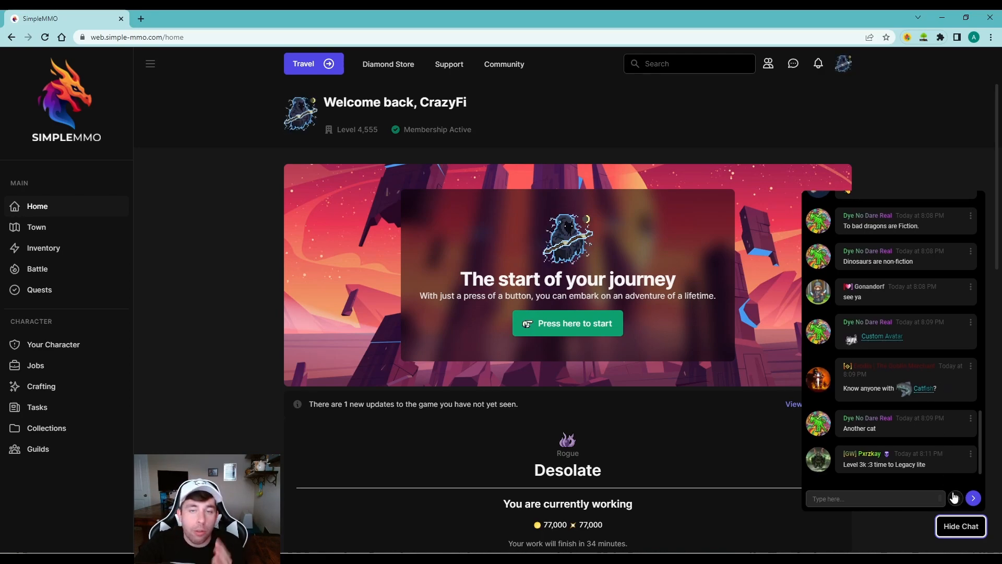
{"action": "left_click", "coordinate": [955, 499]}
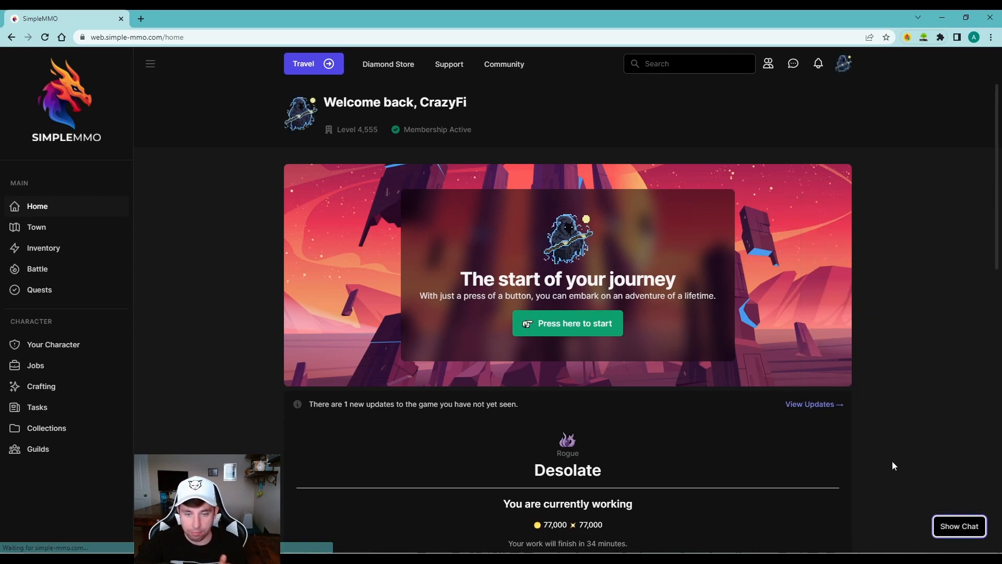
{"action": "mouse_move", "coordinate": [950, 435]}
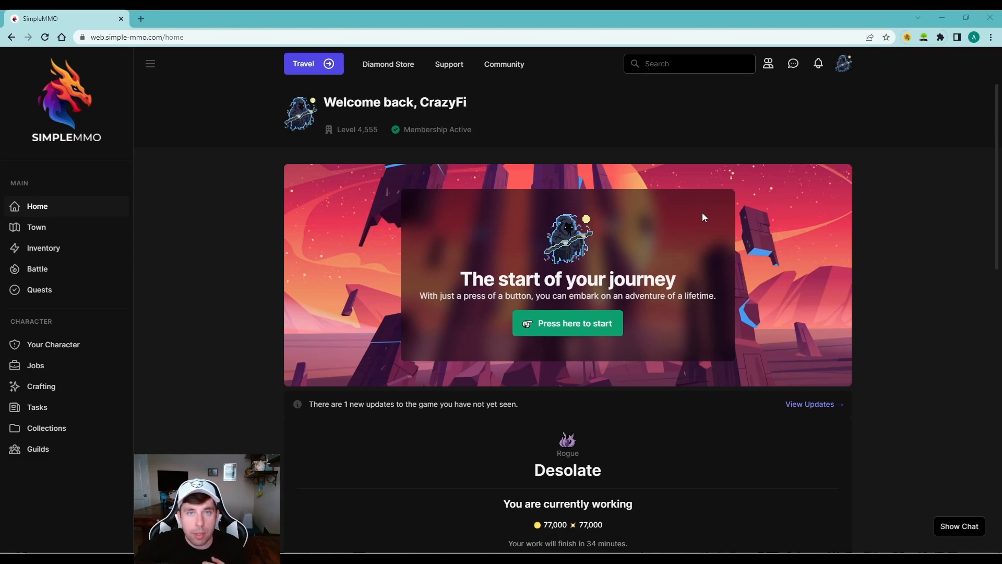
Step: Start travelling through the world from the adventure's first step
{"action": "left_click", "coordinate": [565, 323]}
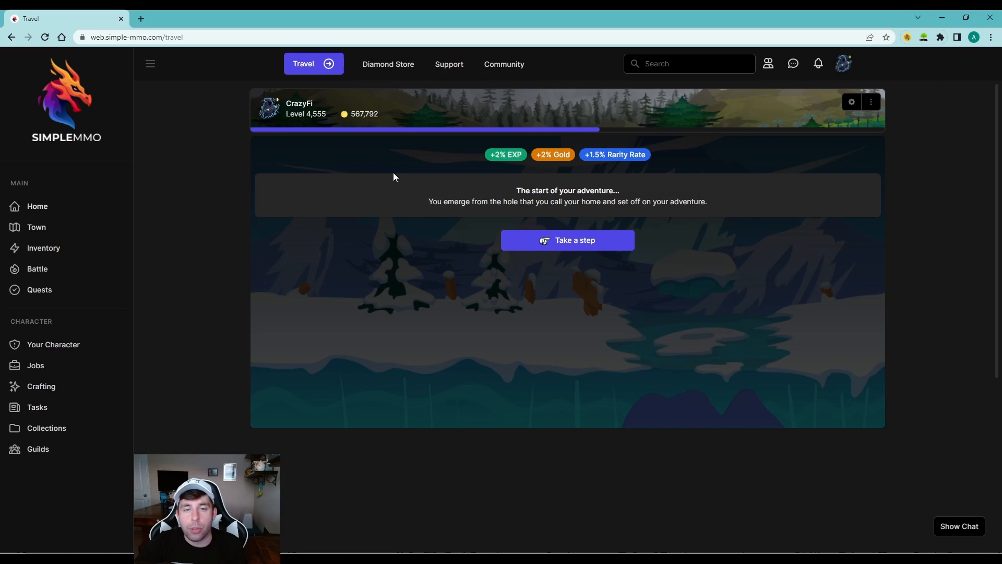
{"action": "mouse_move", "coordinate": [399, 186]}
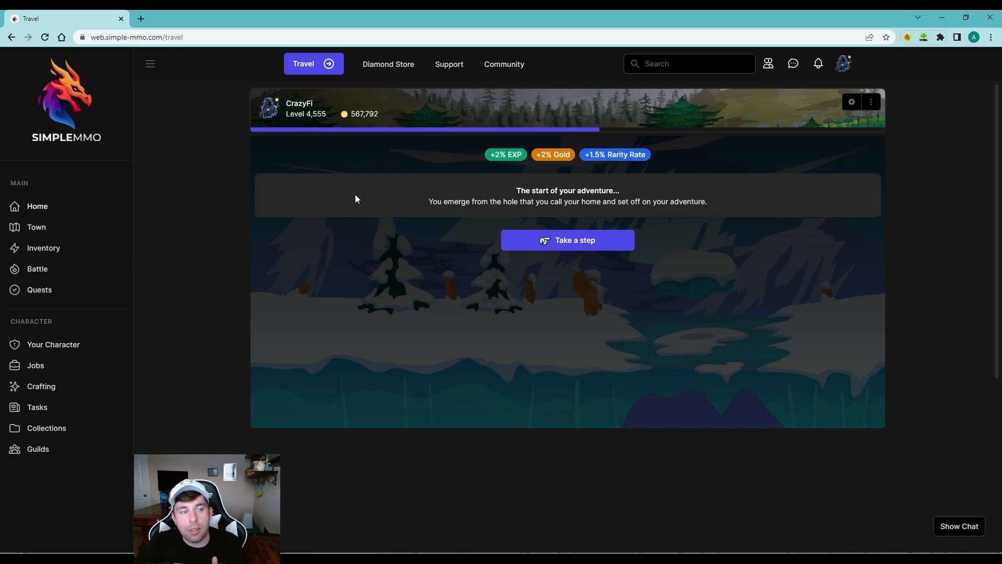
Step: View the battle overview with full energy, Titanium League rank and defeated world bosses
{"action": "left_click", "coordinate": [38, 268]}
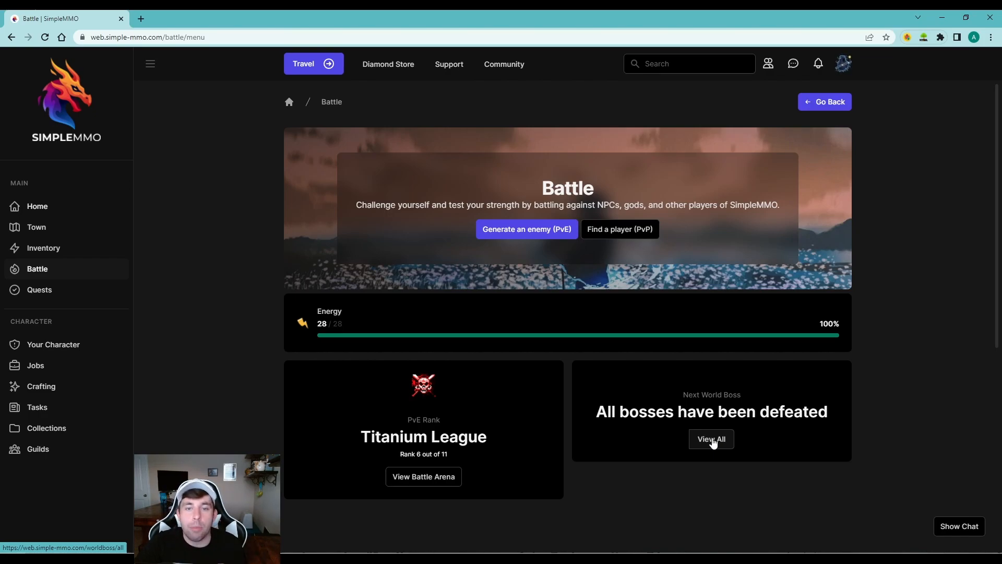
{"action": "mouse_move", "coordinate": [468, 307]}
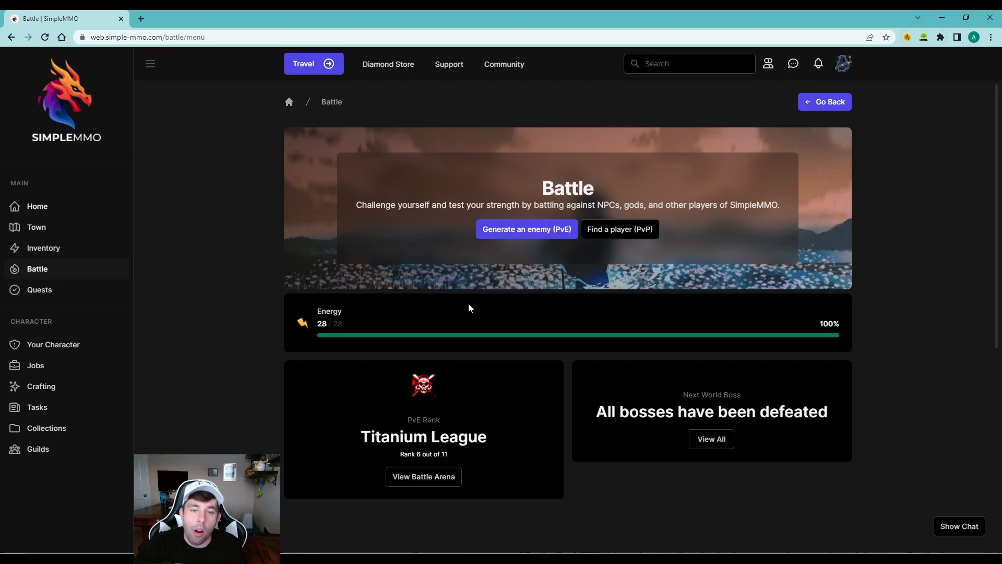
{"action": "mouse_move", "coordinate": [400, 319]}
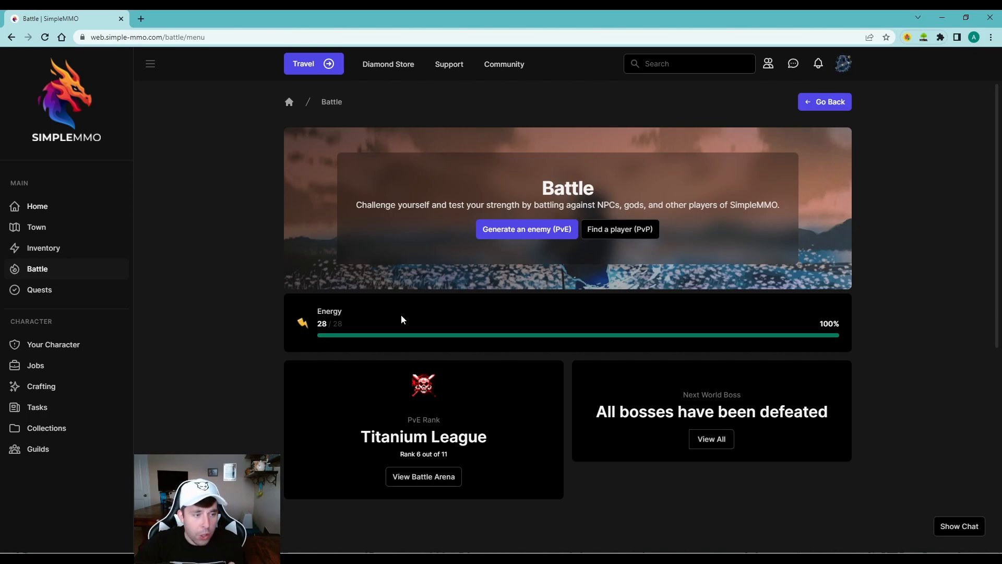
Step: View the Quests list, then today's Tasks with Yokgu kills and suggestion votes unfinished
{"action": "left_click", "coordinate": [39, 289]}
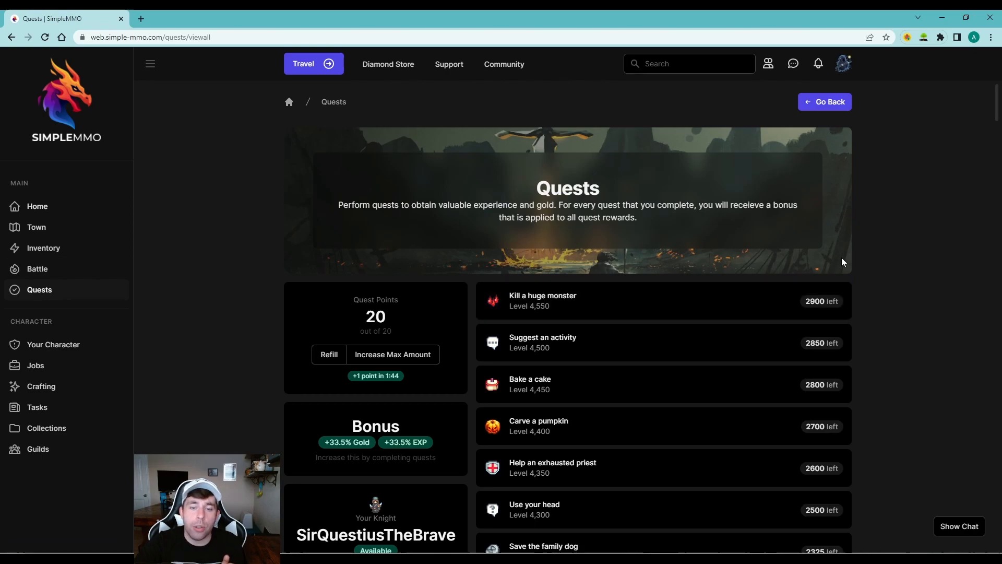
{"action": "mouse_move", "coordinate": [861, 258]}
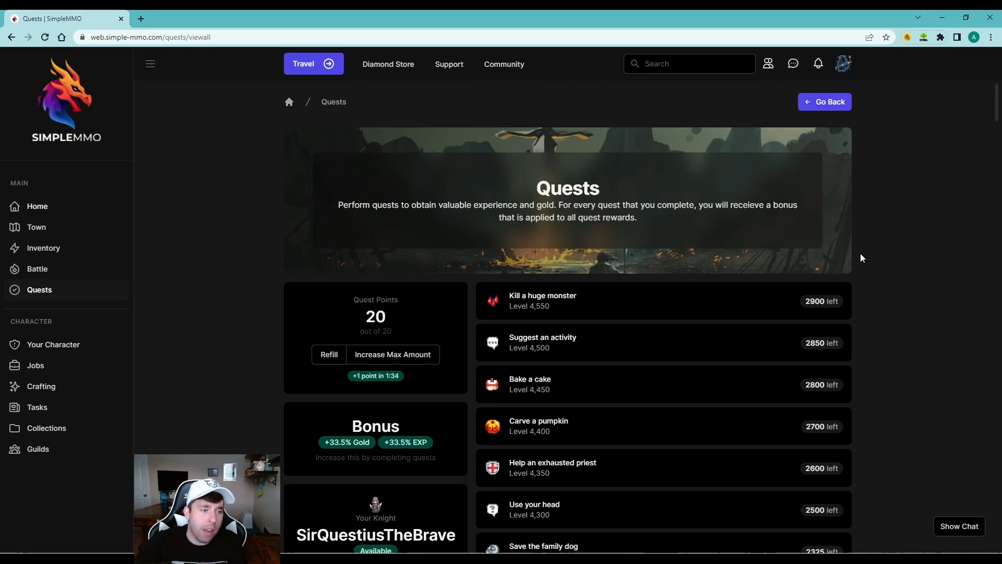
{"action": "left_click", "coordinate": [36, 407]}
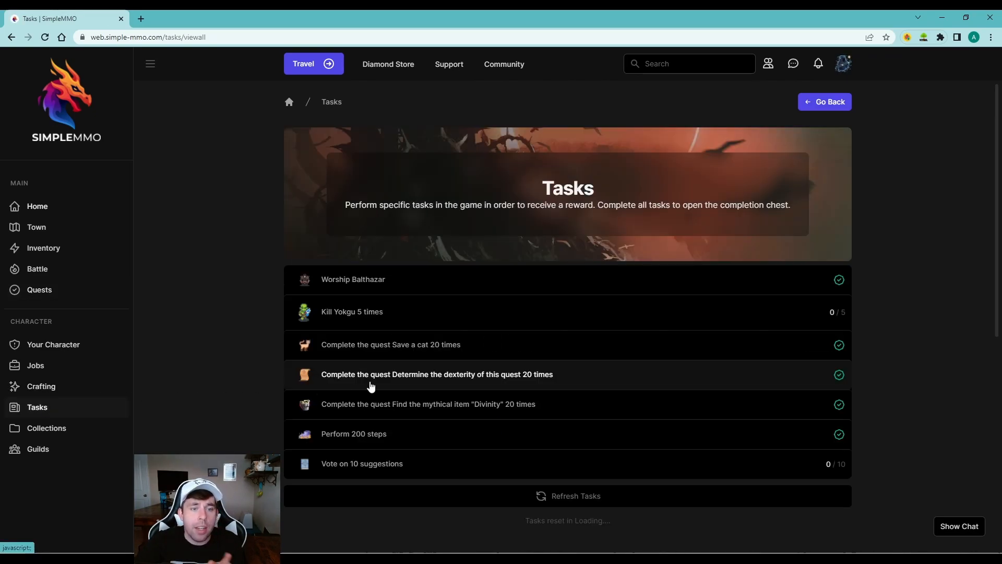